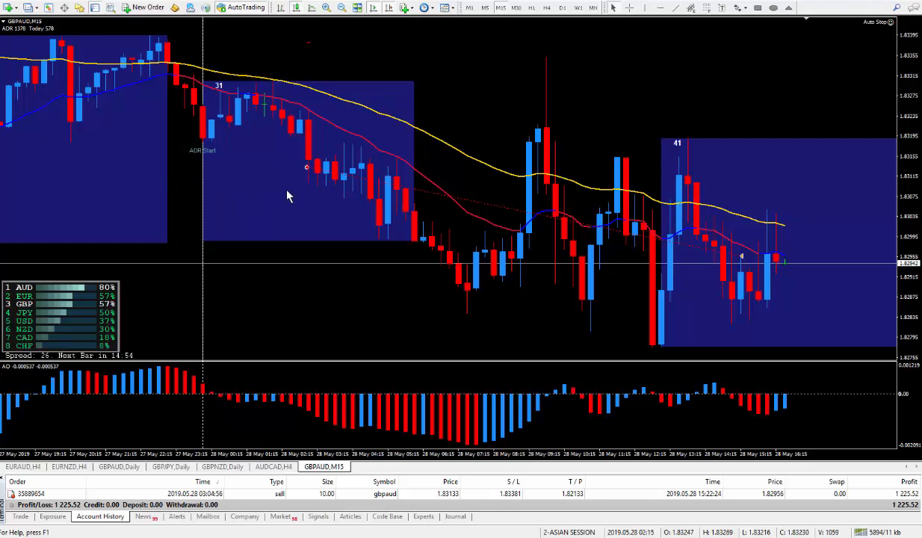
pyautogui.moveTo(283, 172)
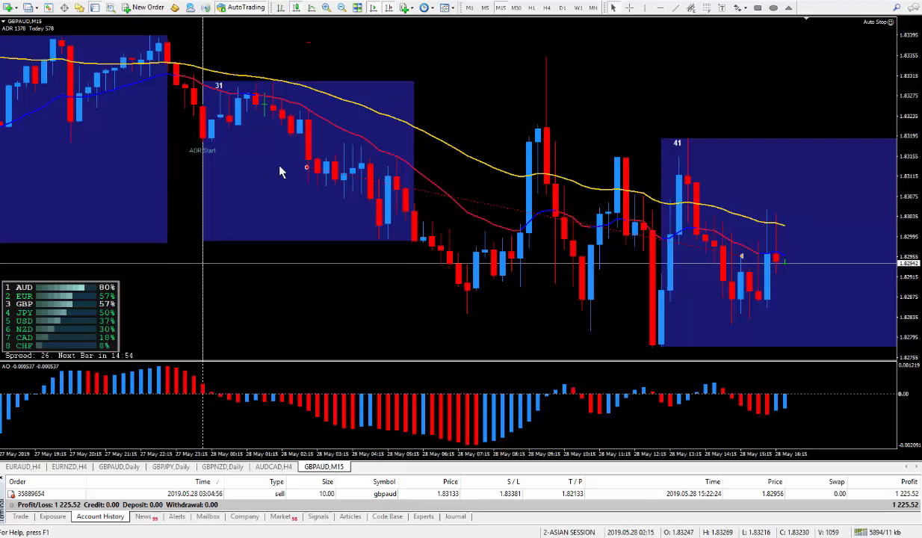
pyautogui.moveTo(290, 176)
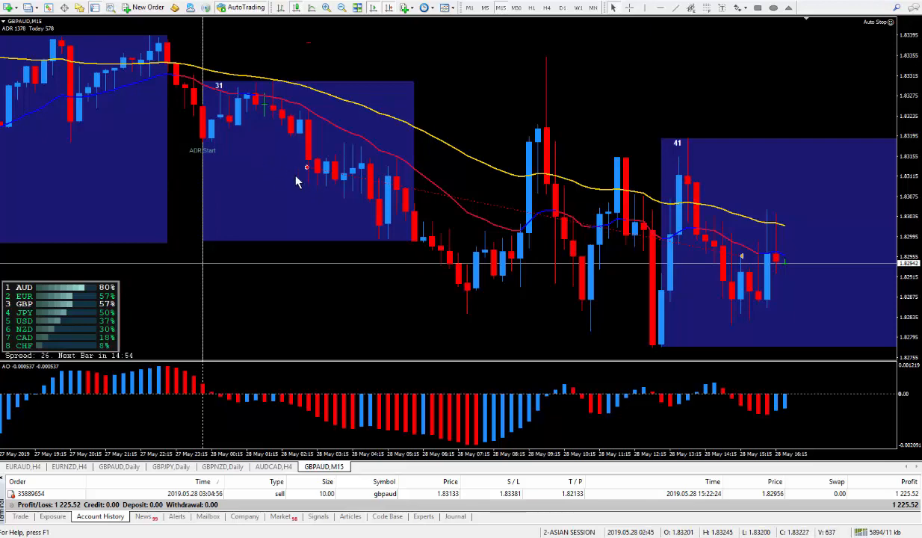
pyautogui.moveTo(273, 163)
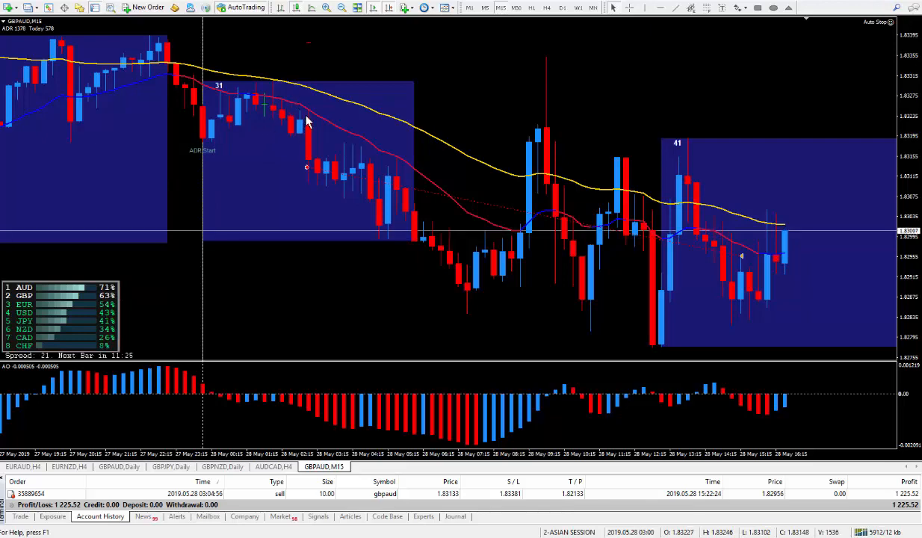
pyautogui.moveTo(320, 123)
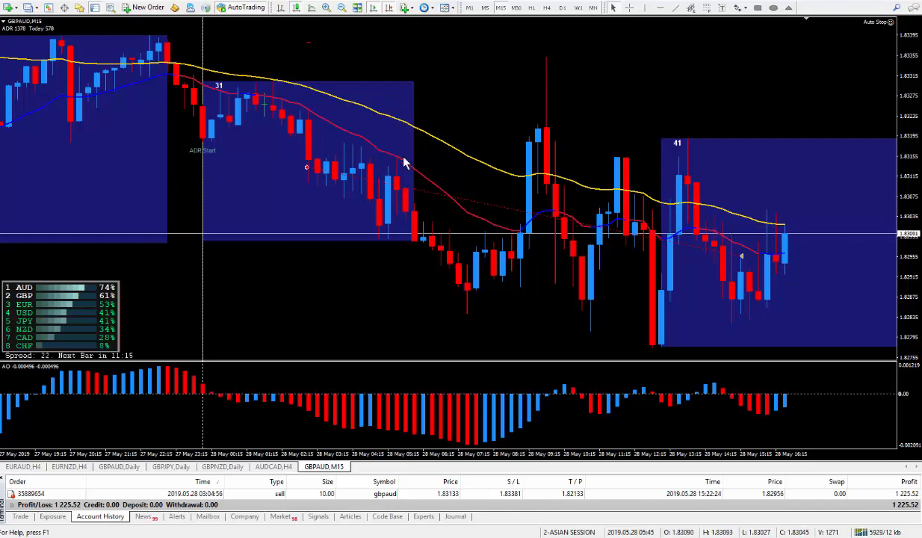
pyautogui.moveTo(359, 104)
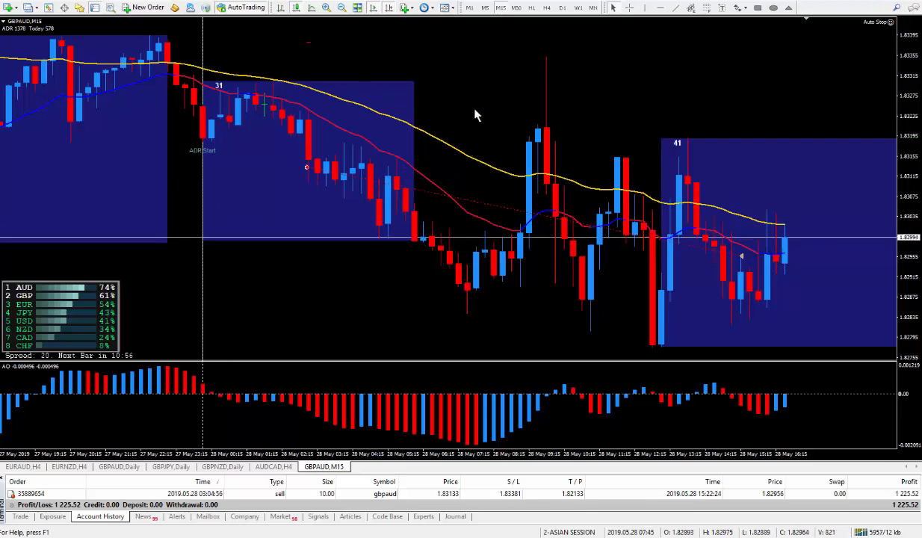
pyautogui.moveTo(293, 189)
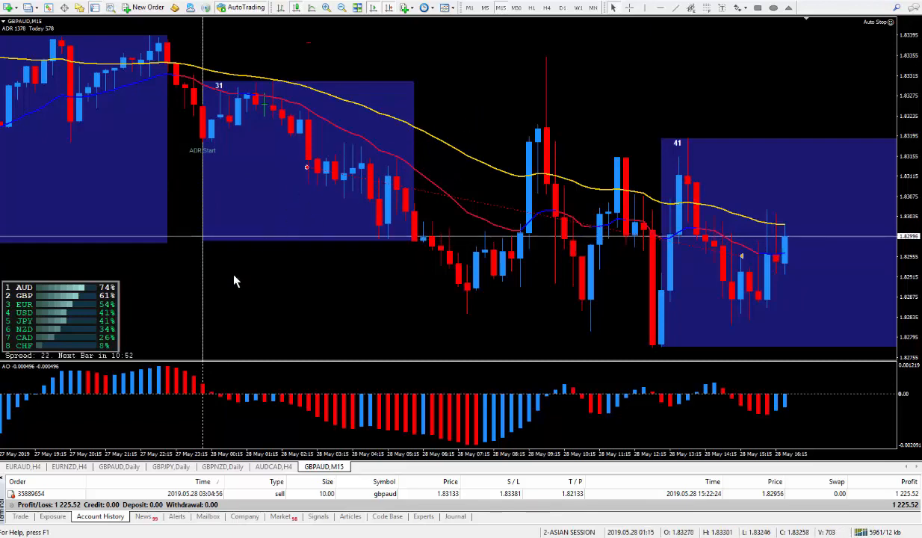
pyautogui.moveTo(354, 340)
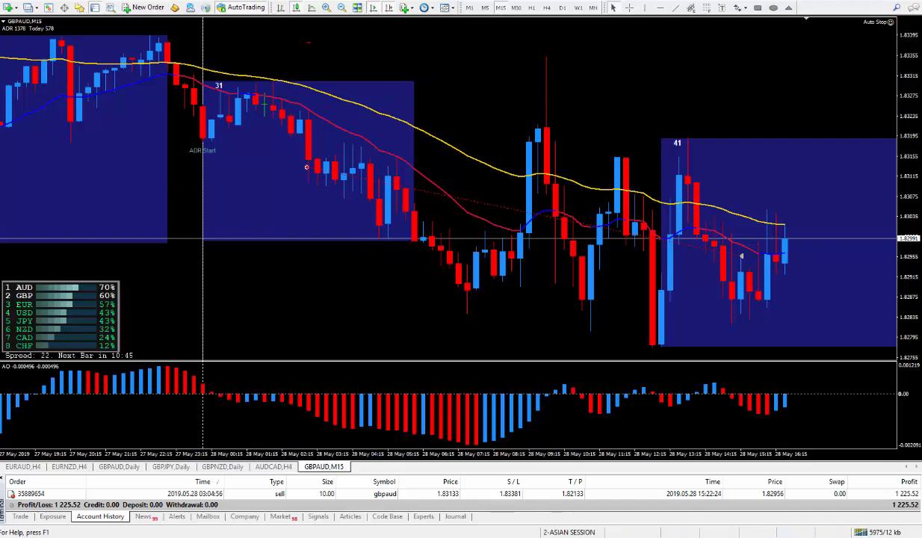
pyautogui.moveTo(451, 81)
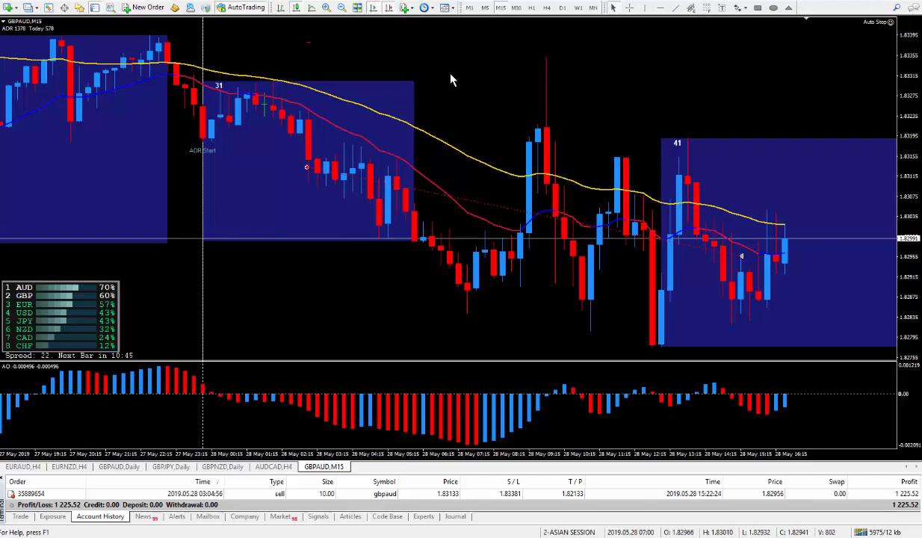
pyautogui.moveTo(466, 117)
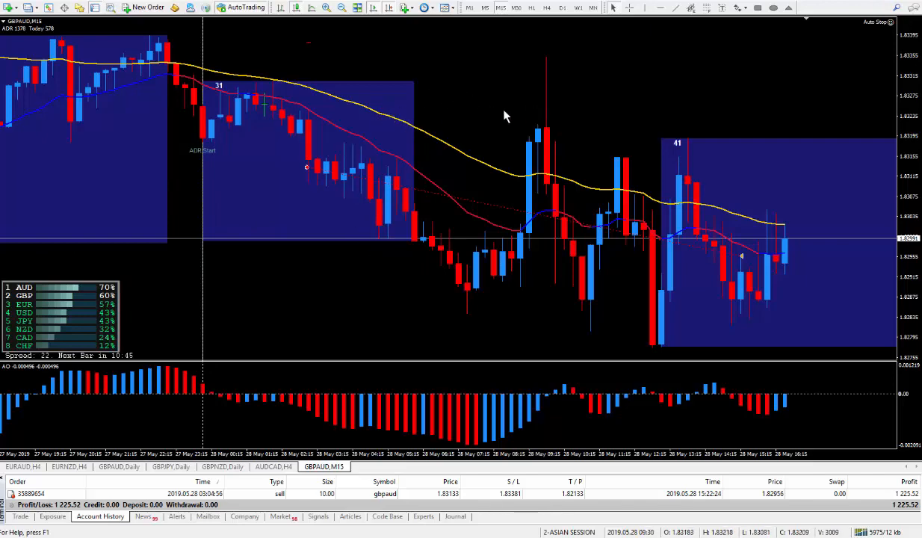
pyautogui.moveTo(407, 105)
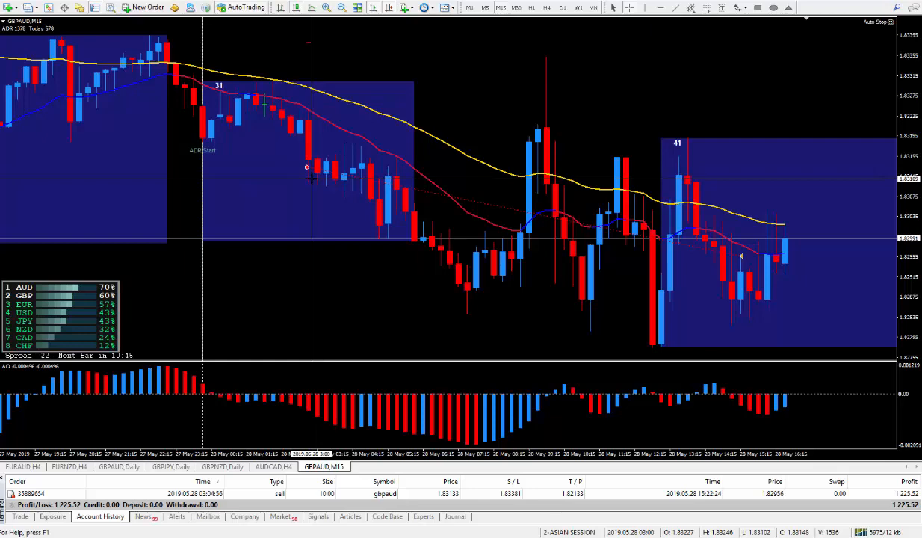
pyautogui.moveTo(306, 168)
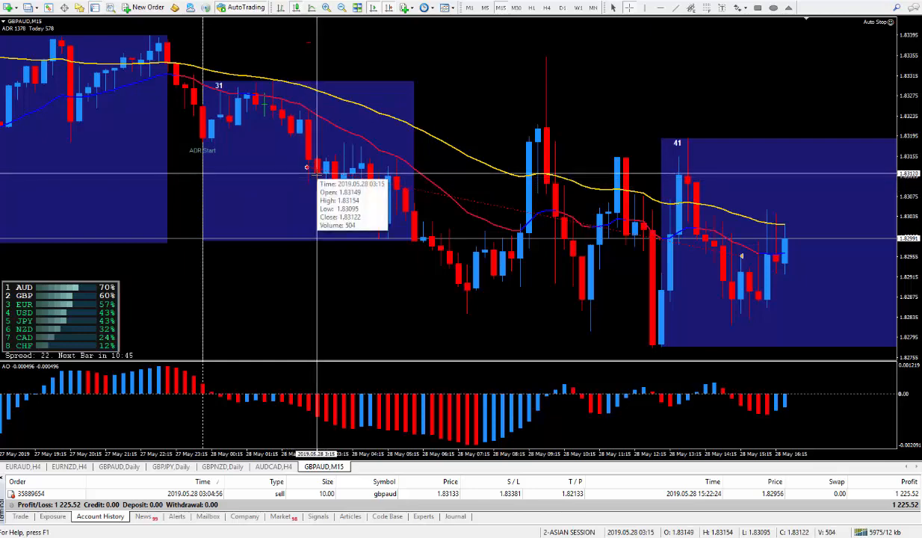
pyautogui.moveTo(307, 167)
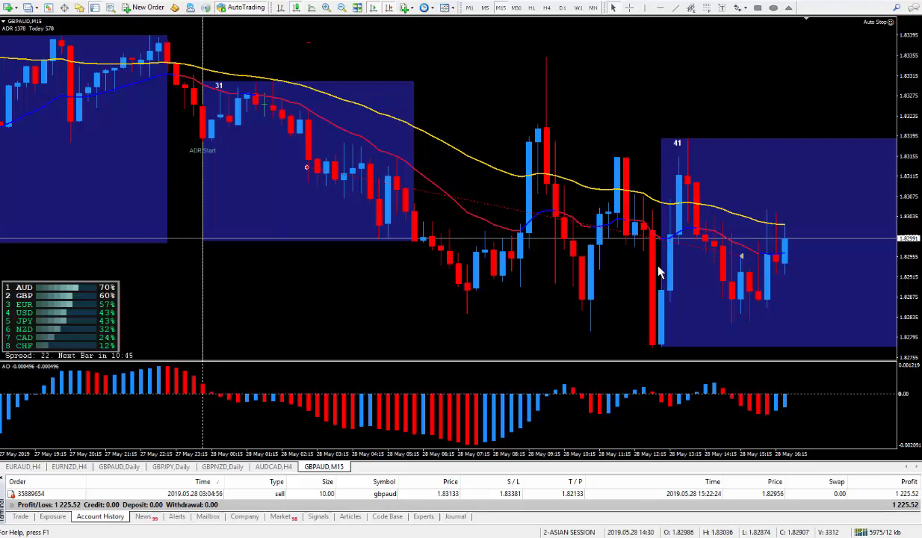
pyautogui.moveTo(795, 397)
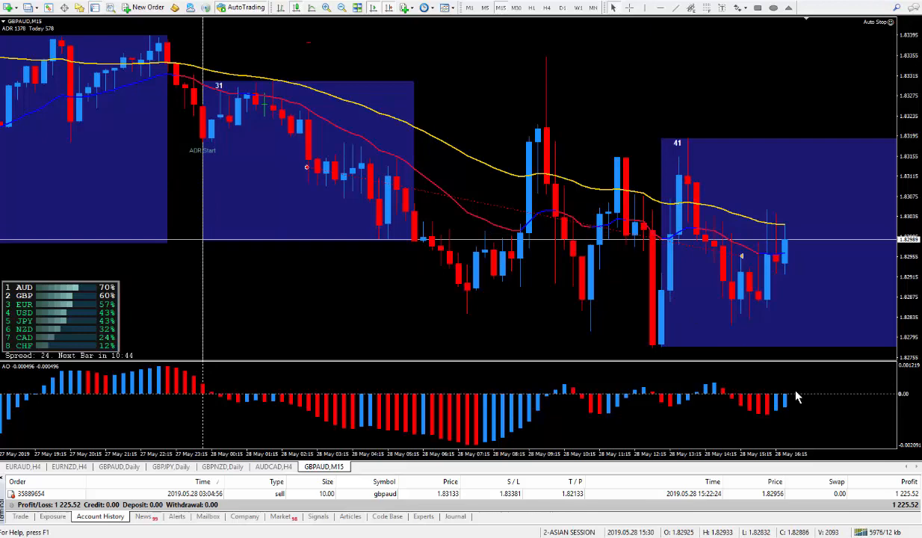
pyautogui.moveTo(849, 348)
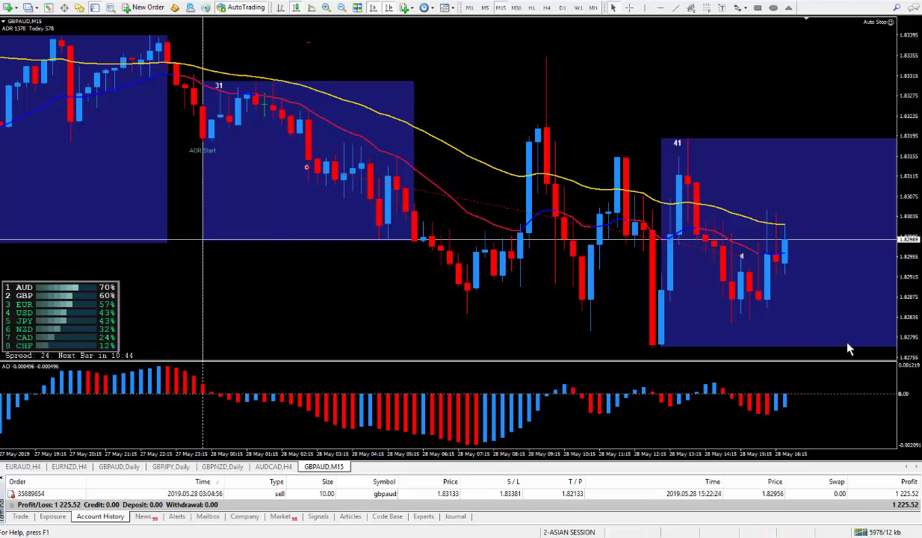
pyautogui.moveTo(821, 432)
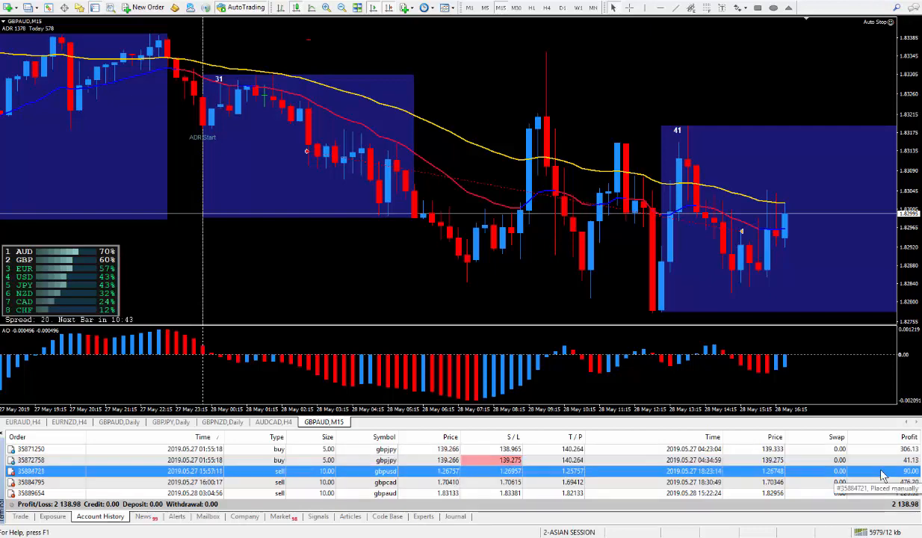
pyautogui.moveTo(870, 481)
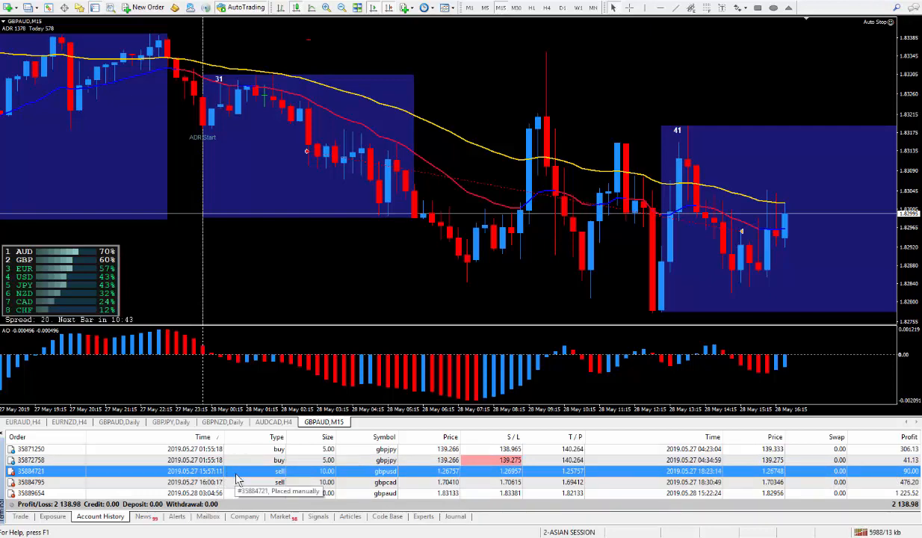
pyautogui.moveTo(776, 485)
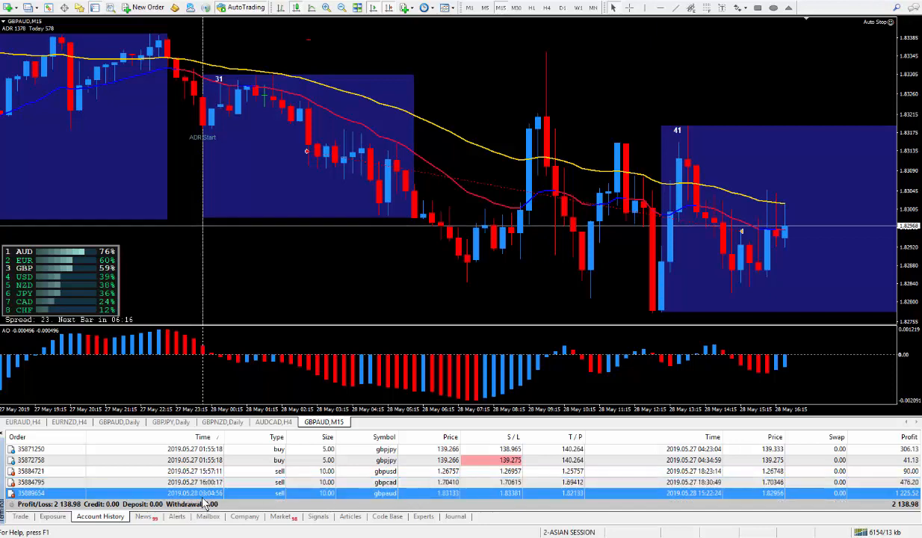
pyautogui.moveTo(807, 222)
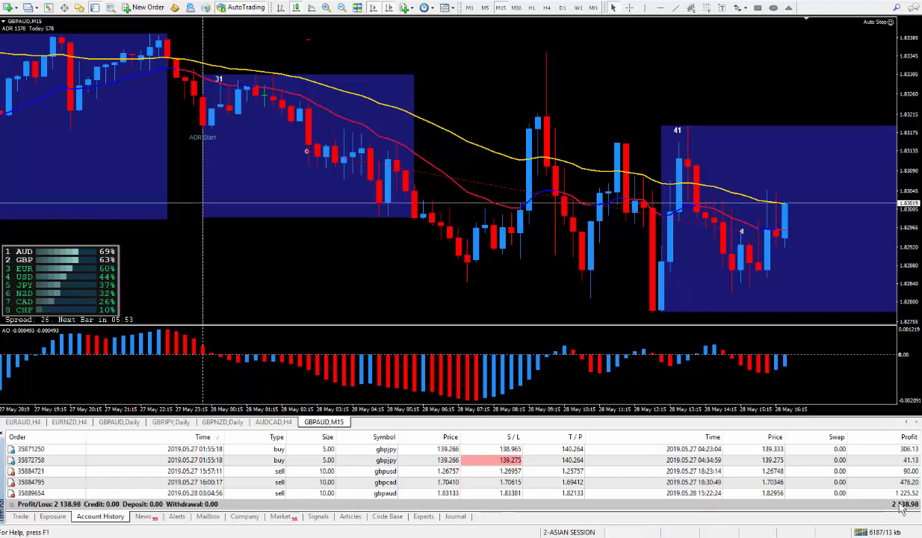
pyautogui.moveTo(688, 493)
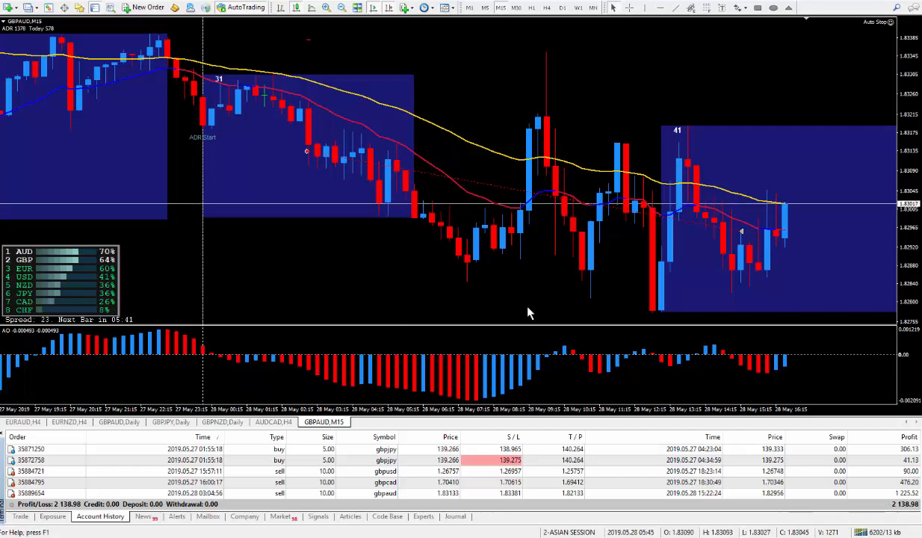
pyautogui.moveTo(336, 254)
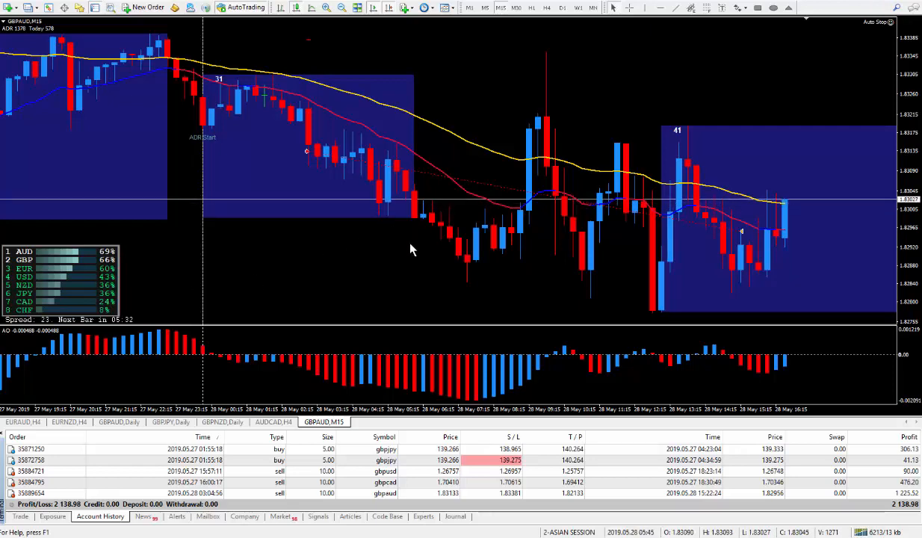
pyautogui.moveTo(352, 257)
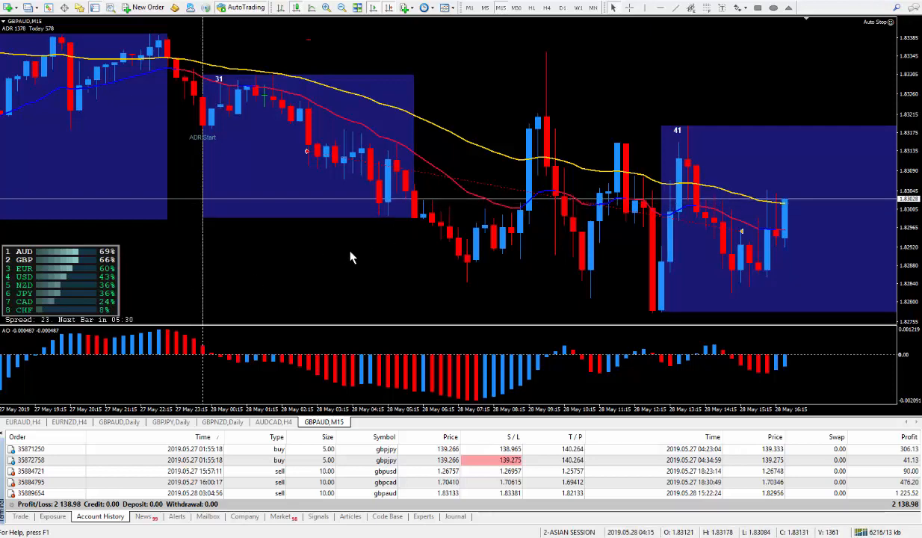
pyautogui.moveTo(284, 288)
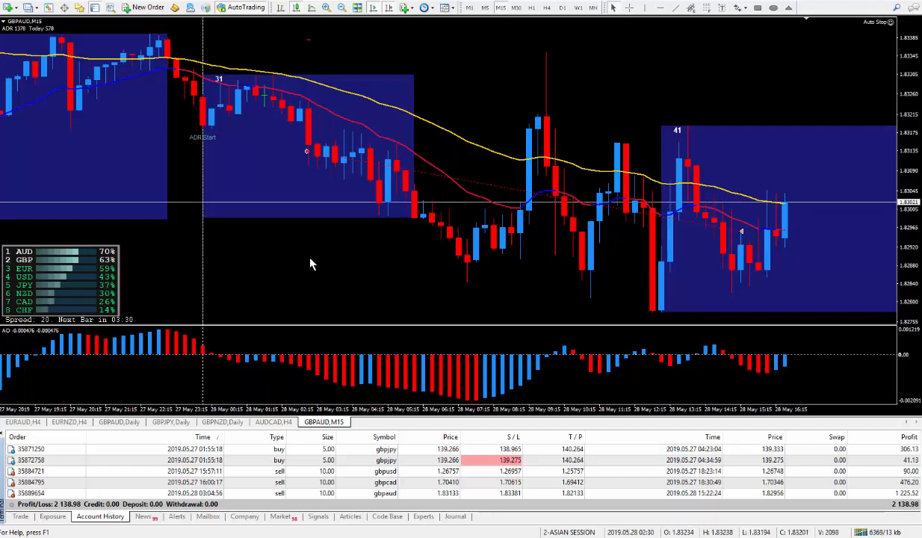
pyautogui.moveTo(305, 248)
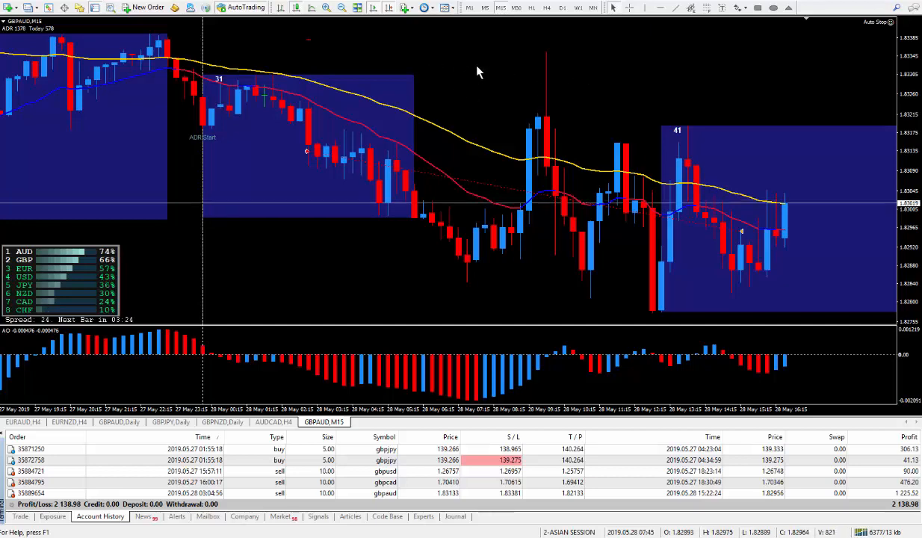
pyautogui.moveTo(710, 77)
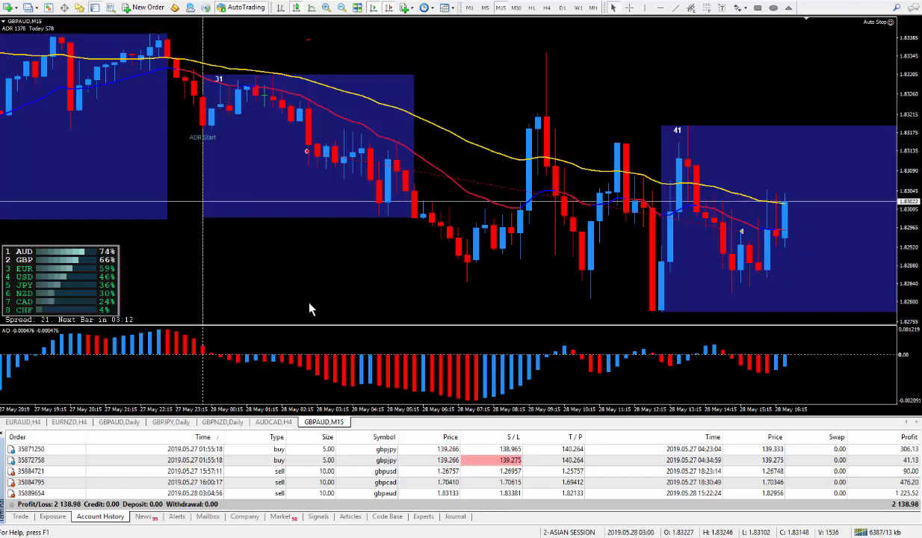
pyautogui.moveTo(329, 227)
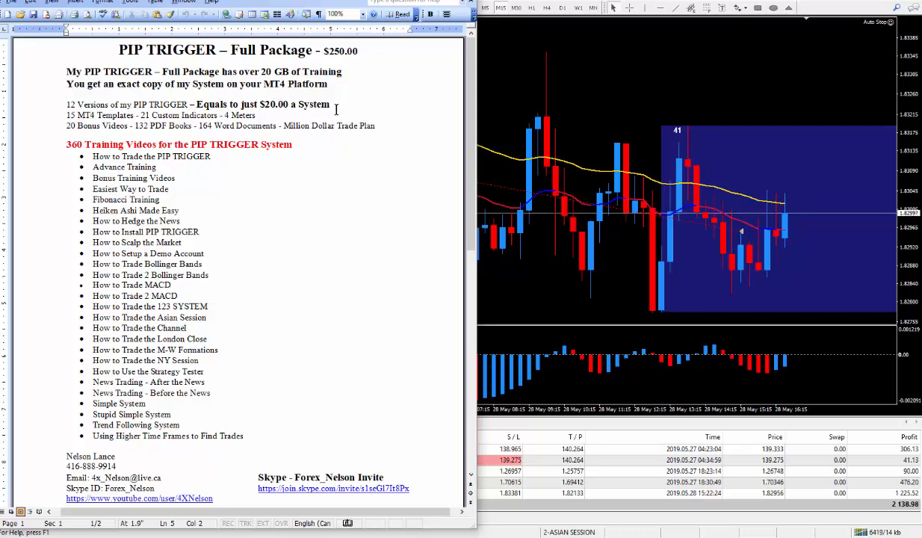
pyautogui.moveTo(98, 115)
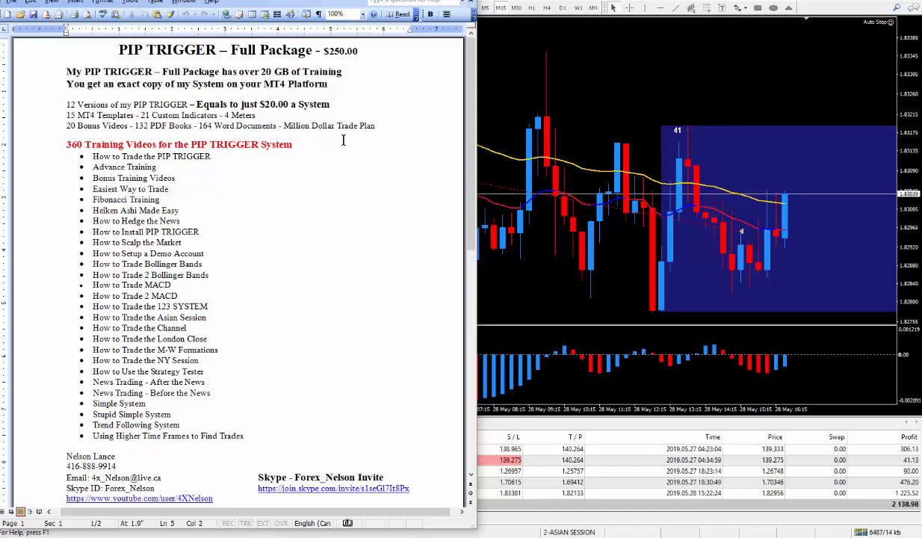
pyautogui.moveTo(318, 139)
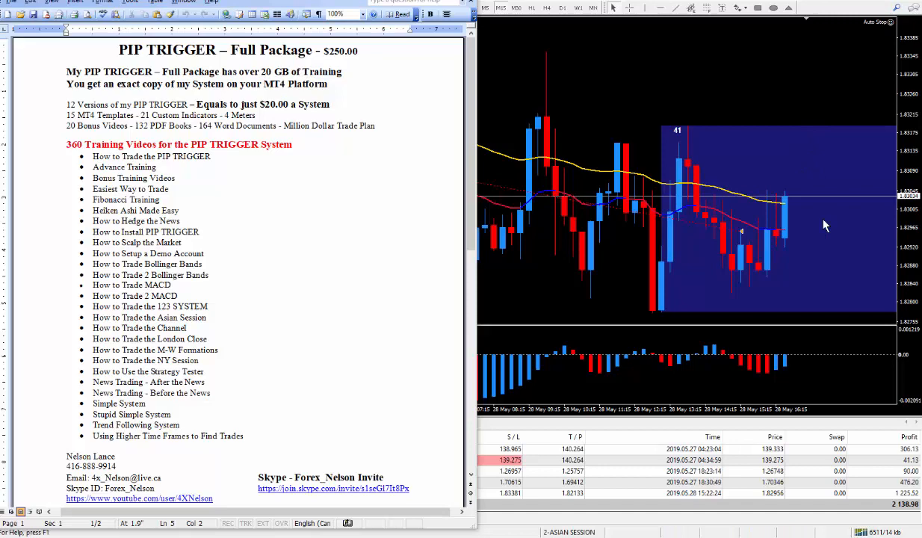
pyautogui.moveTo(807, 272)
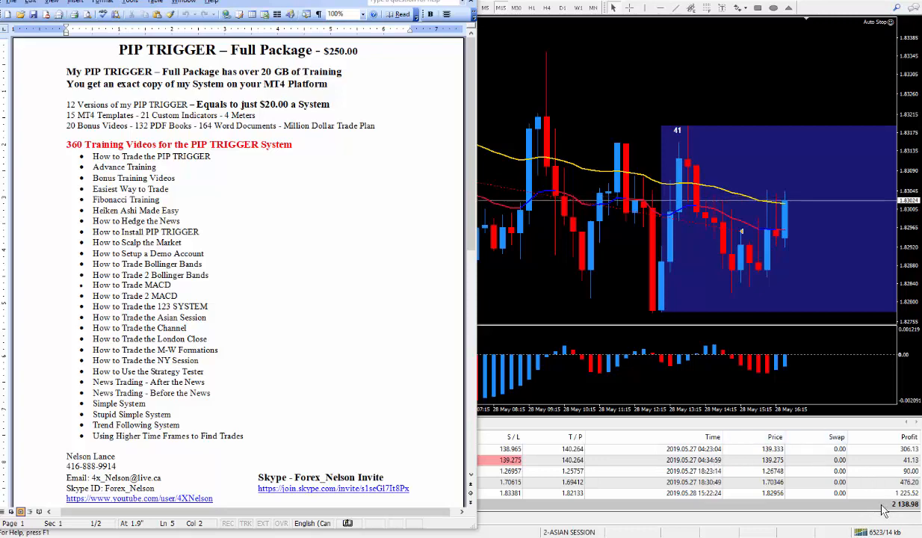
pyautogui.moveTo(406, 198)
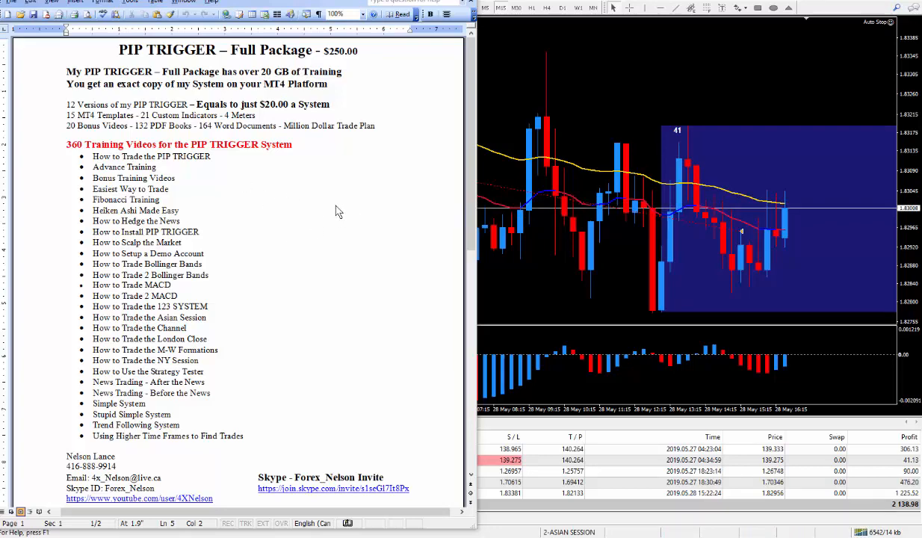
pyautogui.moveTo(254, 252)
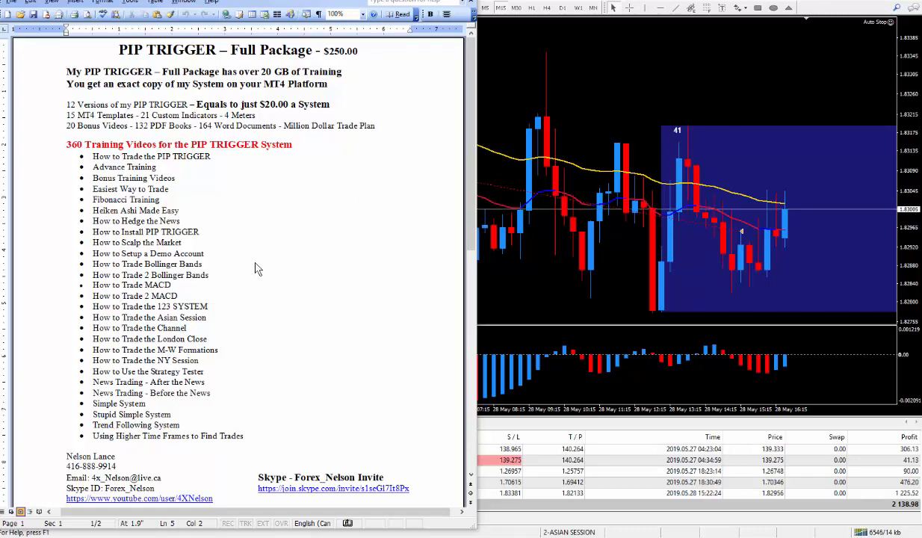
pyautogui.moveTo(347, 238)
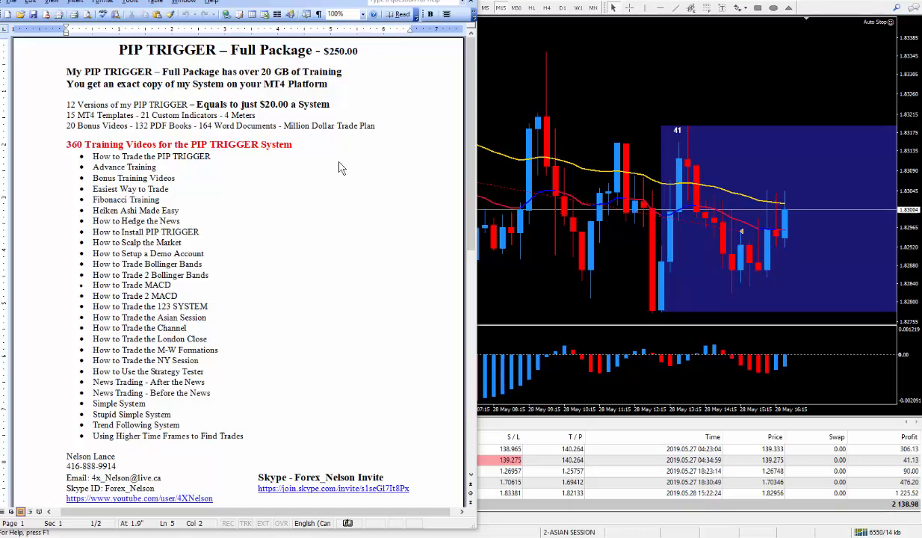
pyautogui.moveTo(322, 143)
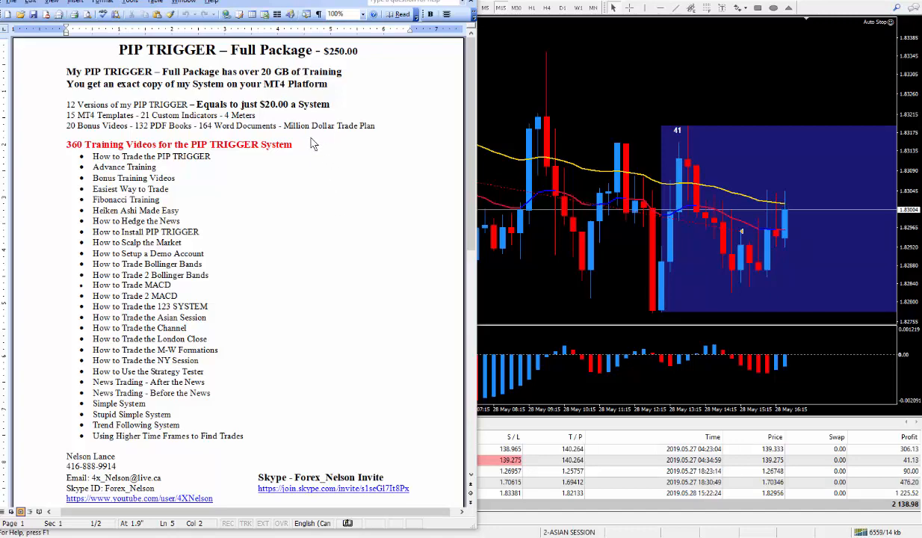
pyautogui.moveTo(317, 231)
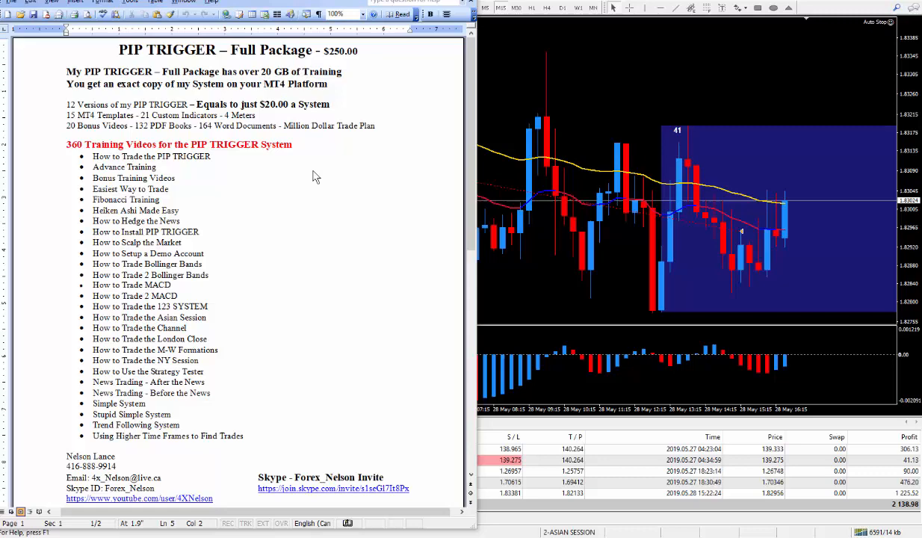
pyautogui.moveTo(305, 332)
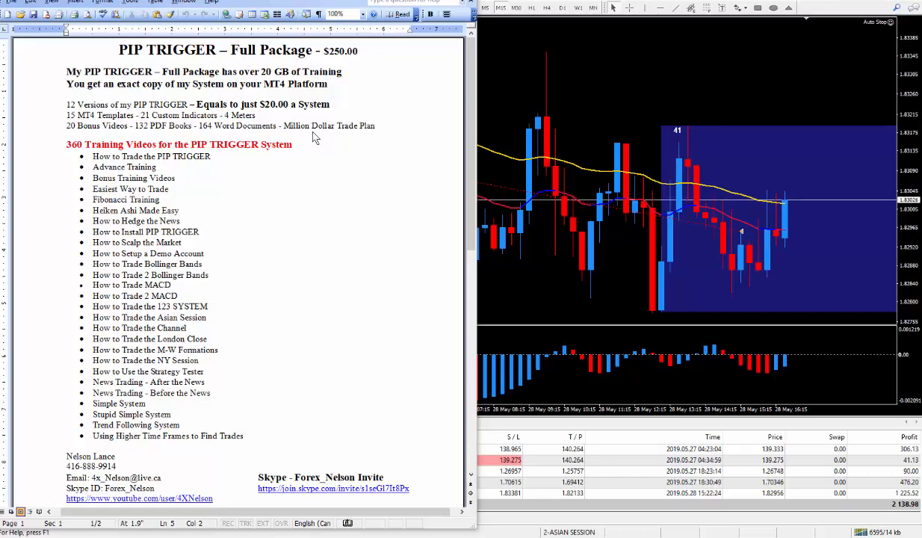
pyautogui.moveTo(346, 146)
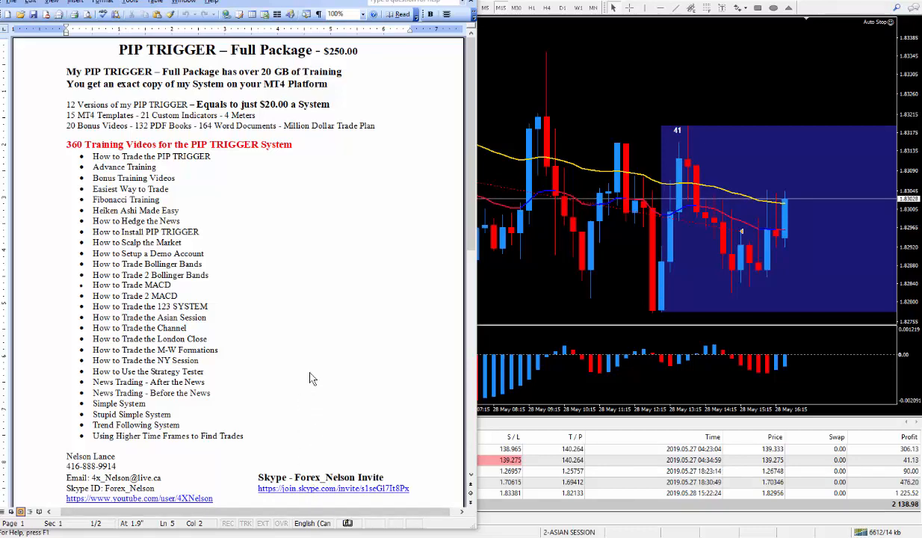
pyautogui.moveTo(284, 281)
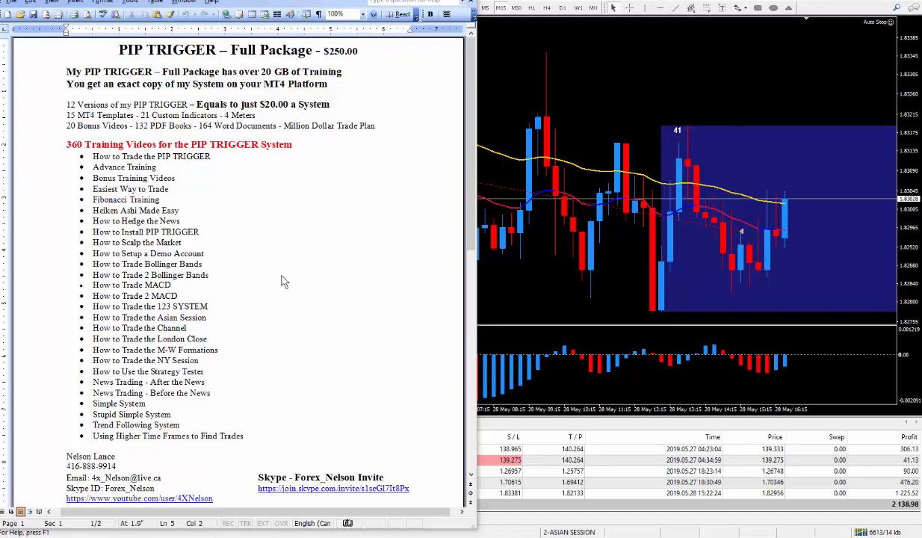